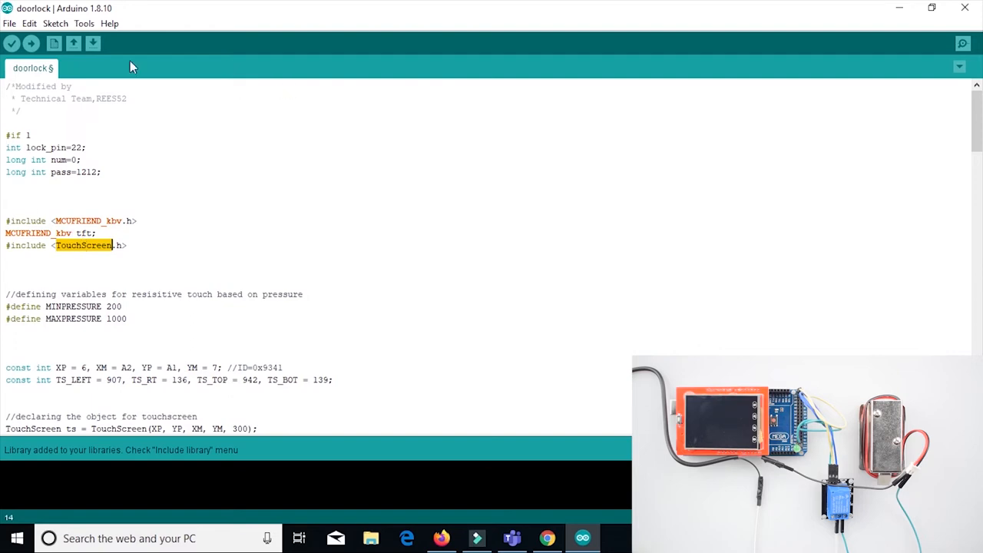
- Show the Sketch menu's Include Library list for the doorlock sketch
click(56, 23)
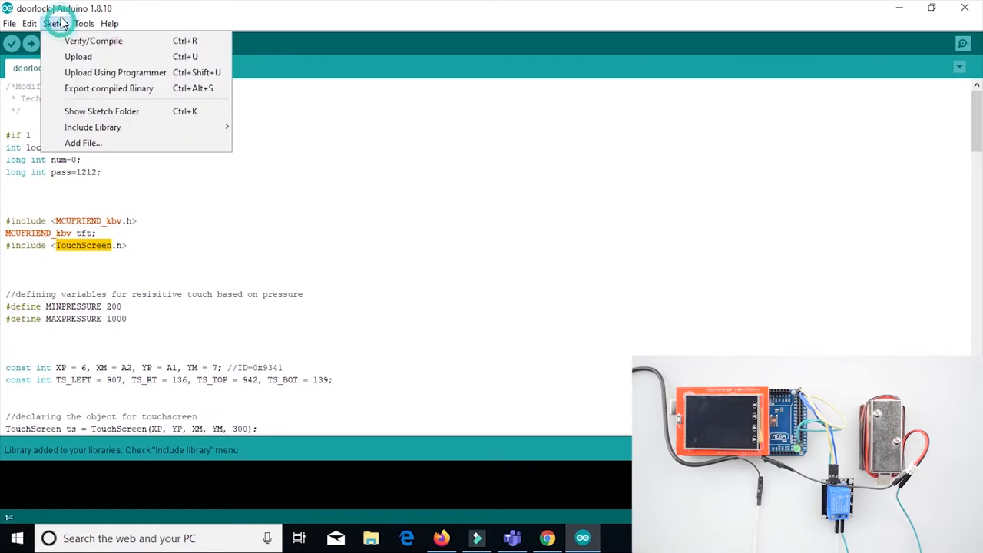
mouse_move(93, 126)
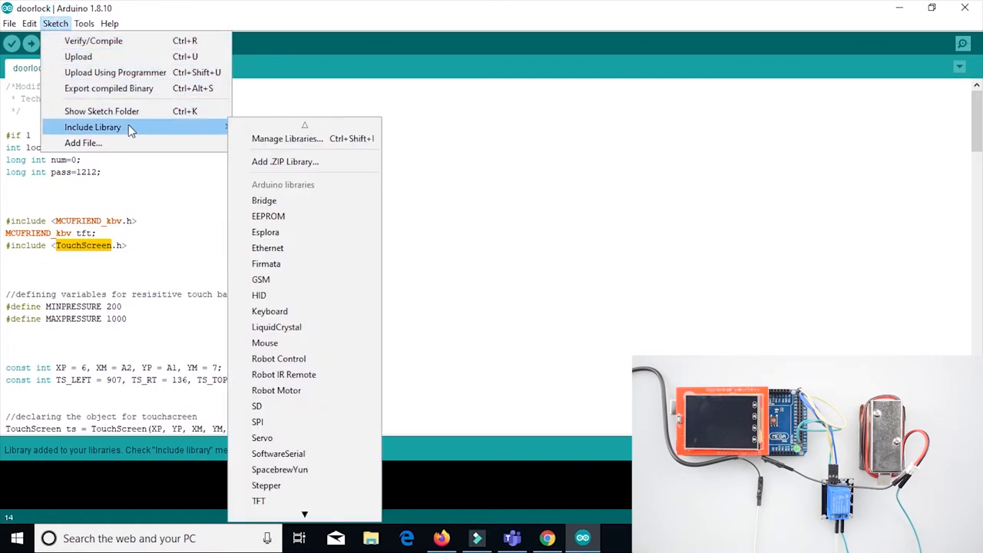
mouse_move(285, 161)
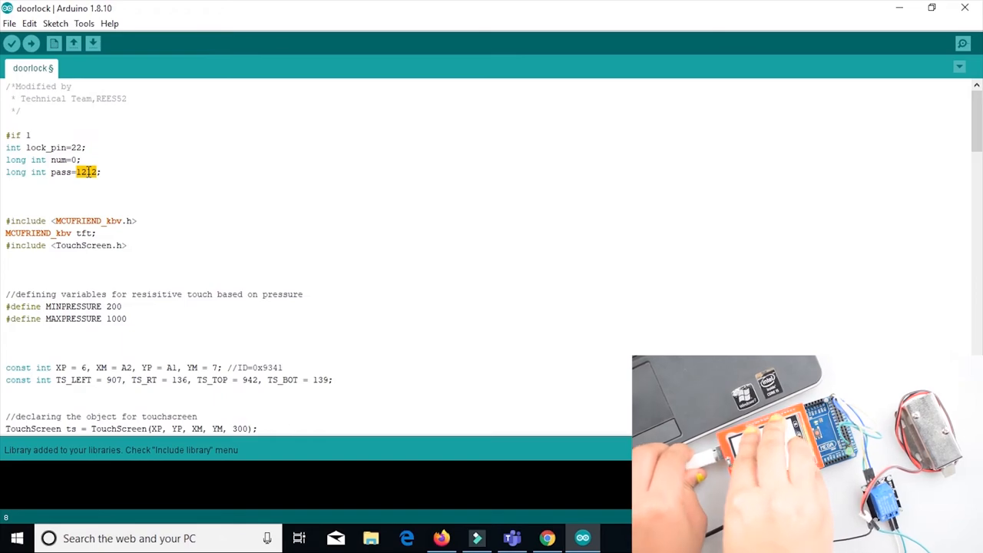
click(34, 43)
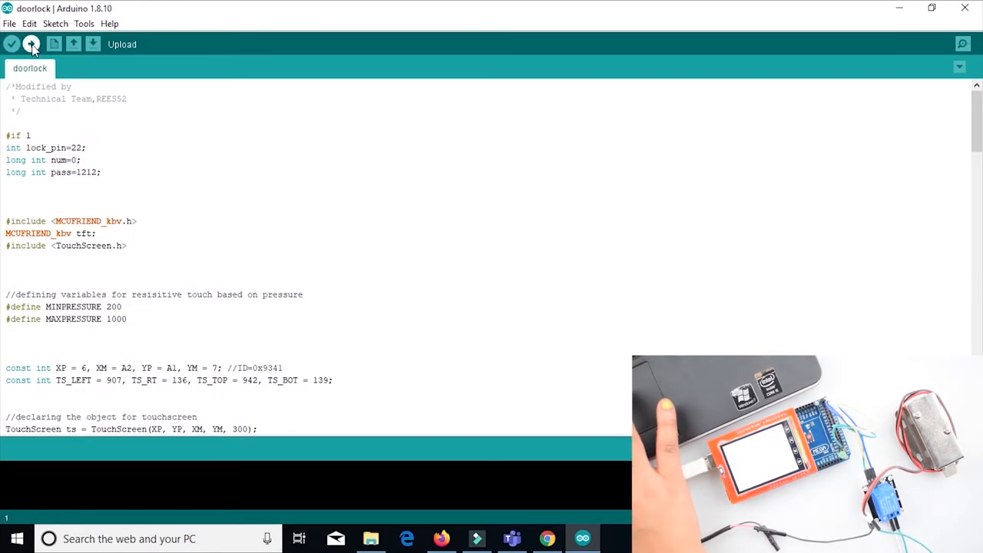
click(30, 43)
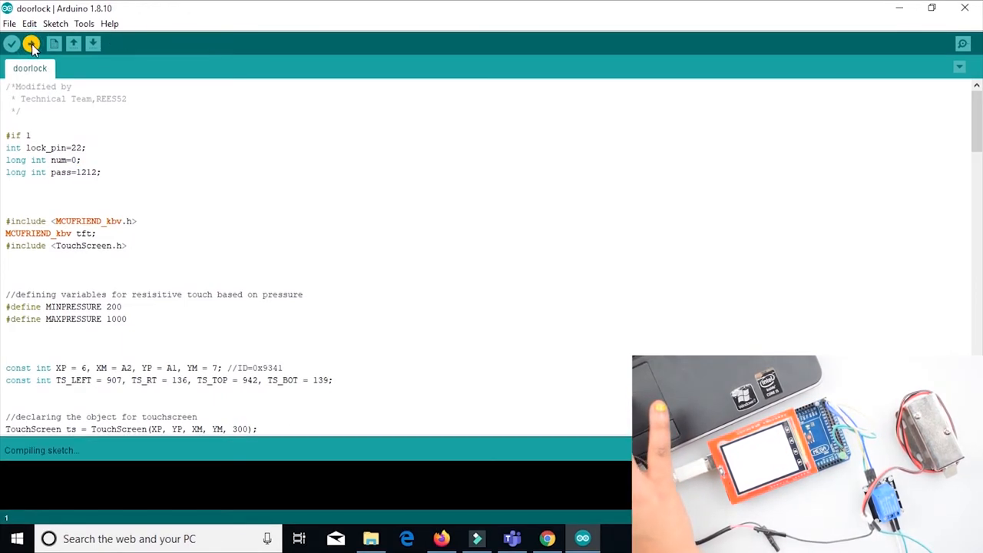